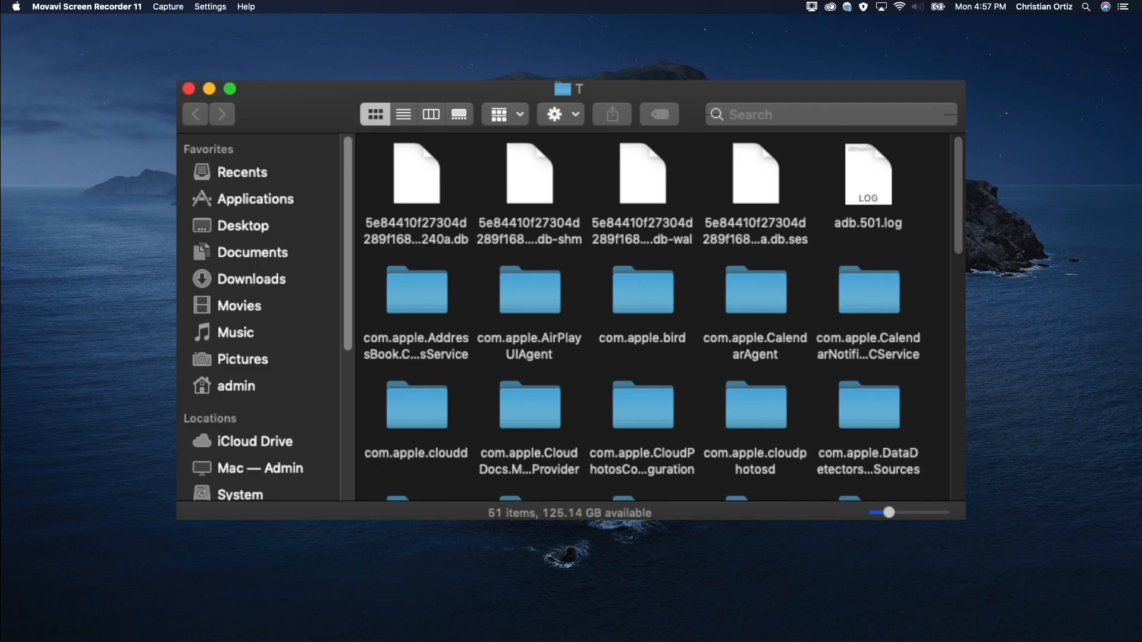
Close the T temporary files folder window, leaving the desktop showing
click(189, 89)
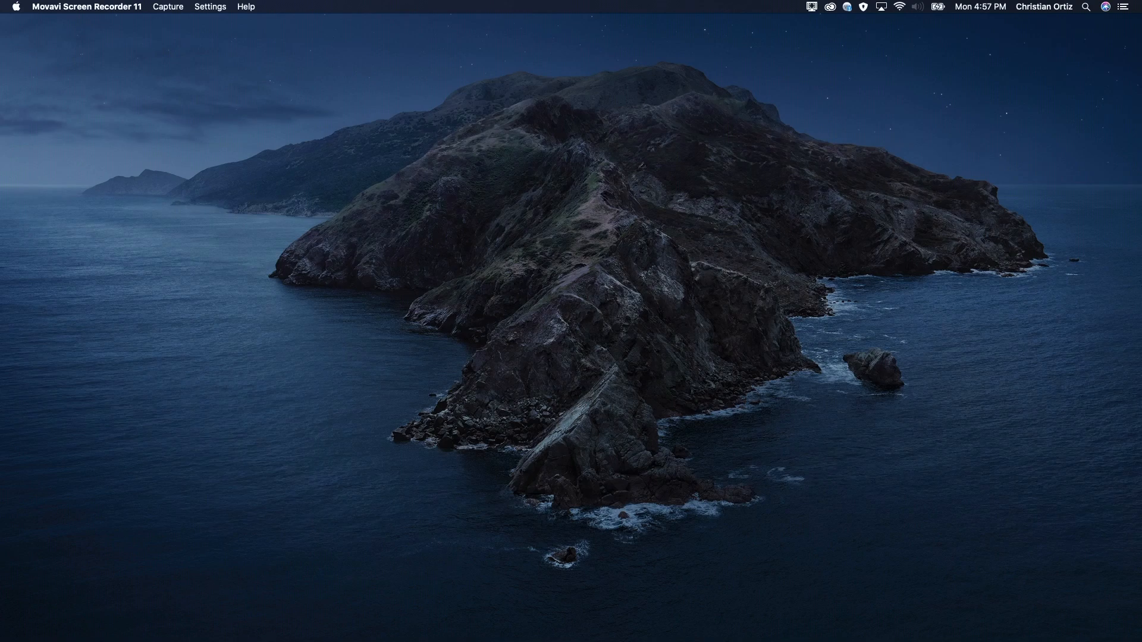
mouse_move(290, 175)
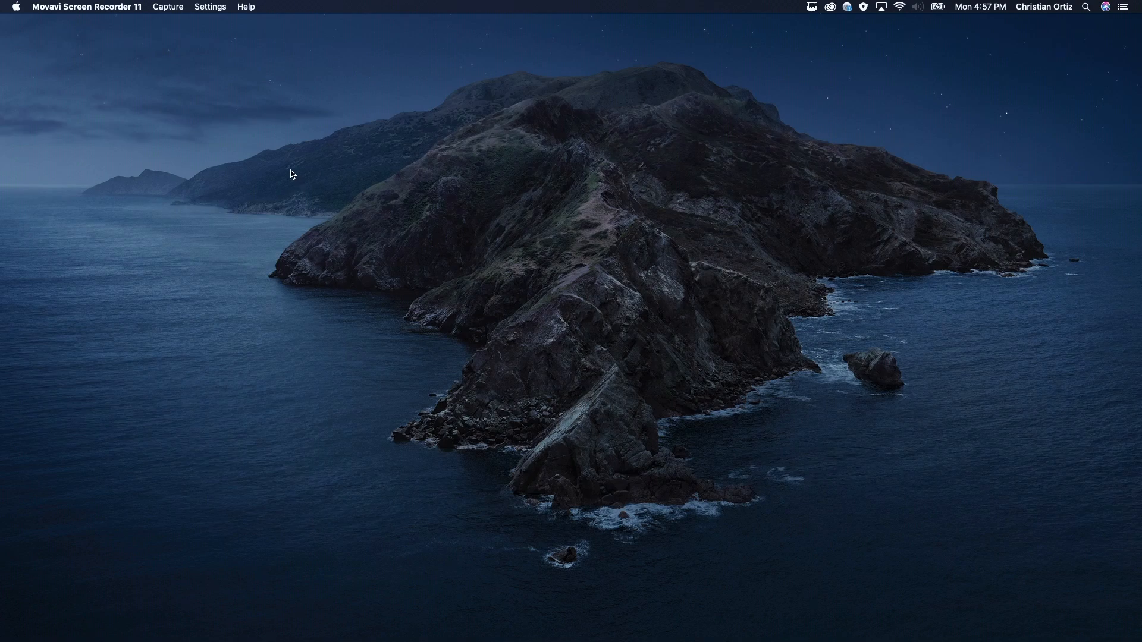
Start a new Finder window and bring up the Go menu to jump to ~/Library/Caches
click(15, 8)
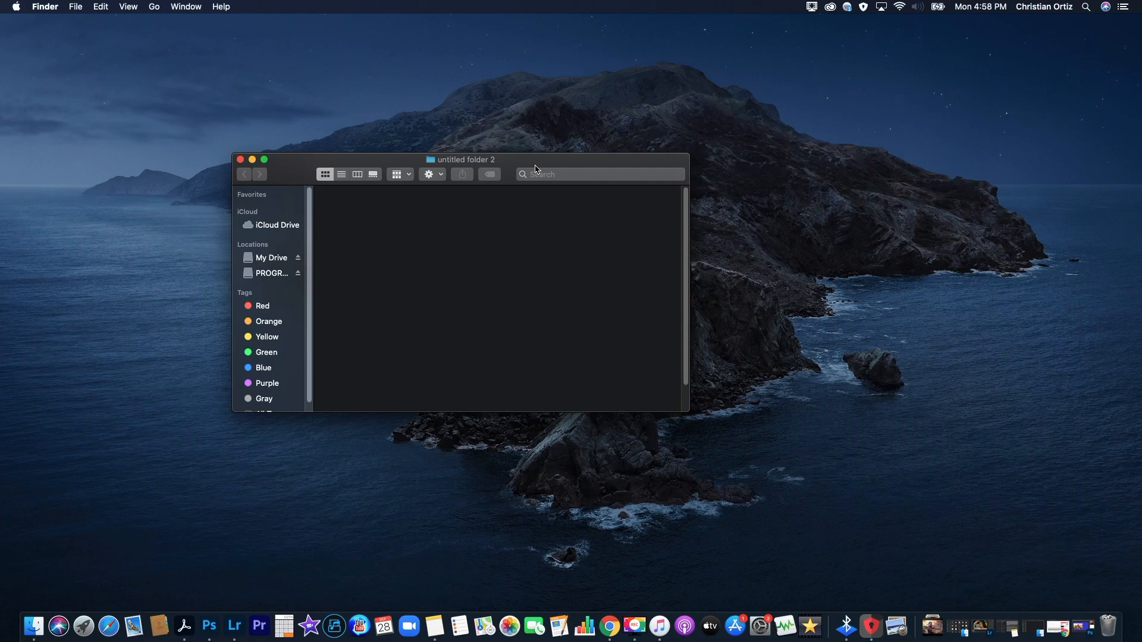
mouse_move(378, 77)
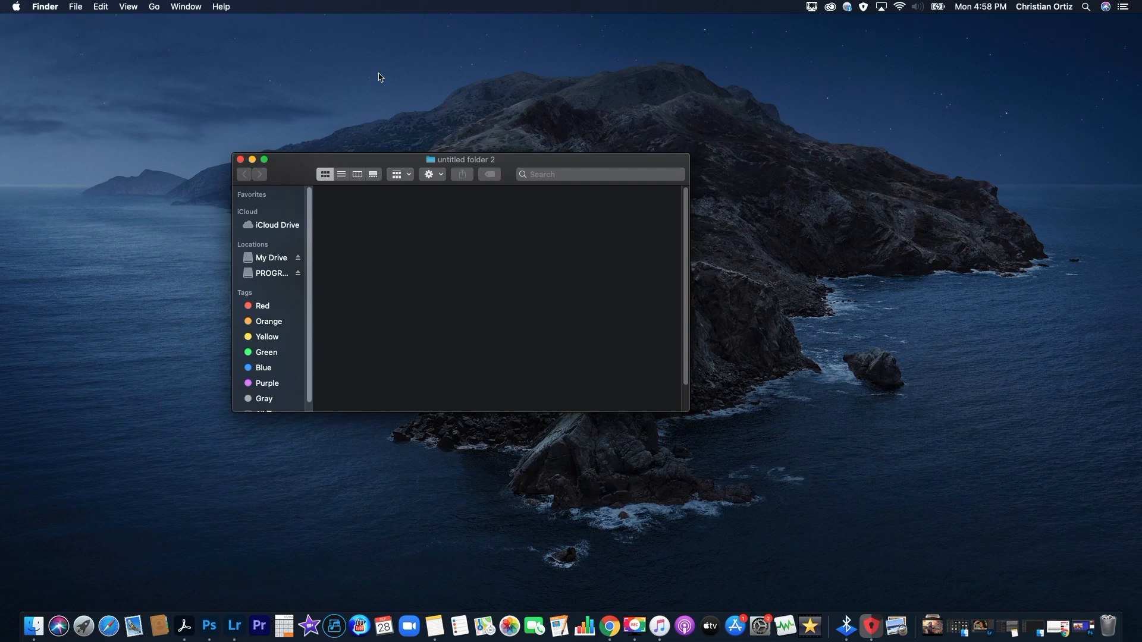
click(153, 7)
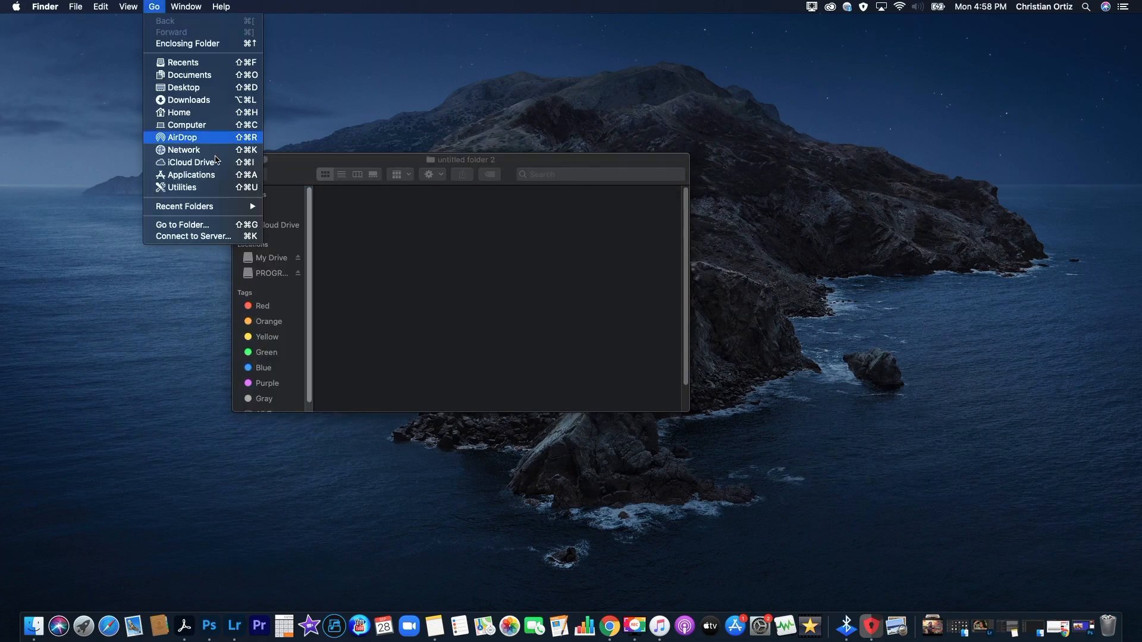
mouse_move(186, 206)
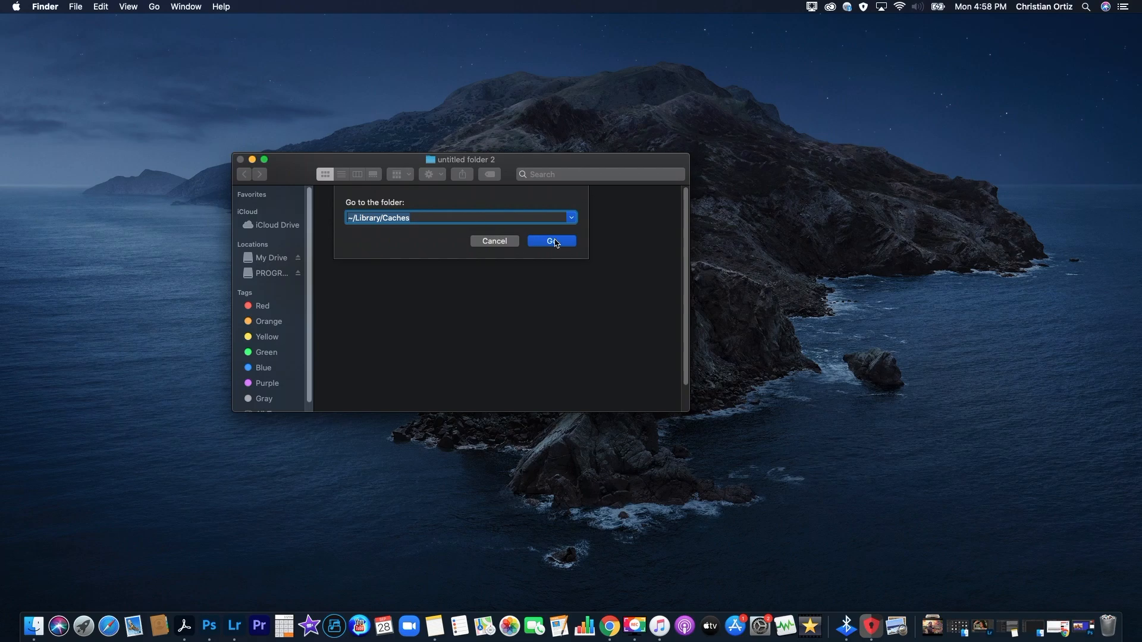
Jump into ~/Library/Caches and look through its many application cache folders
click(551, 241)
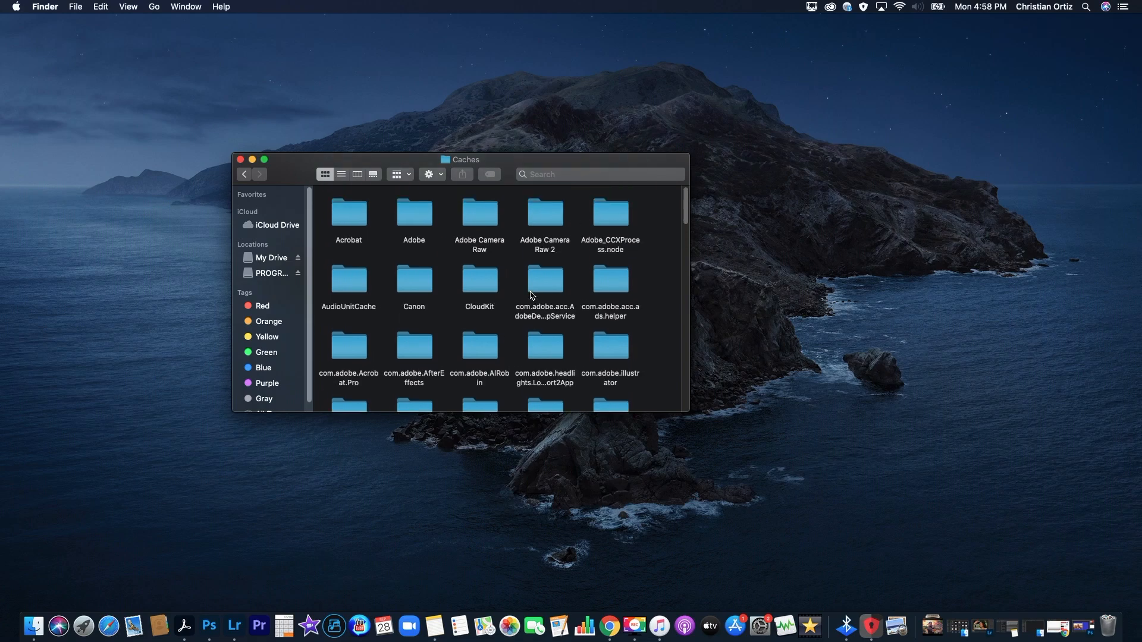
scroll(down, 3)
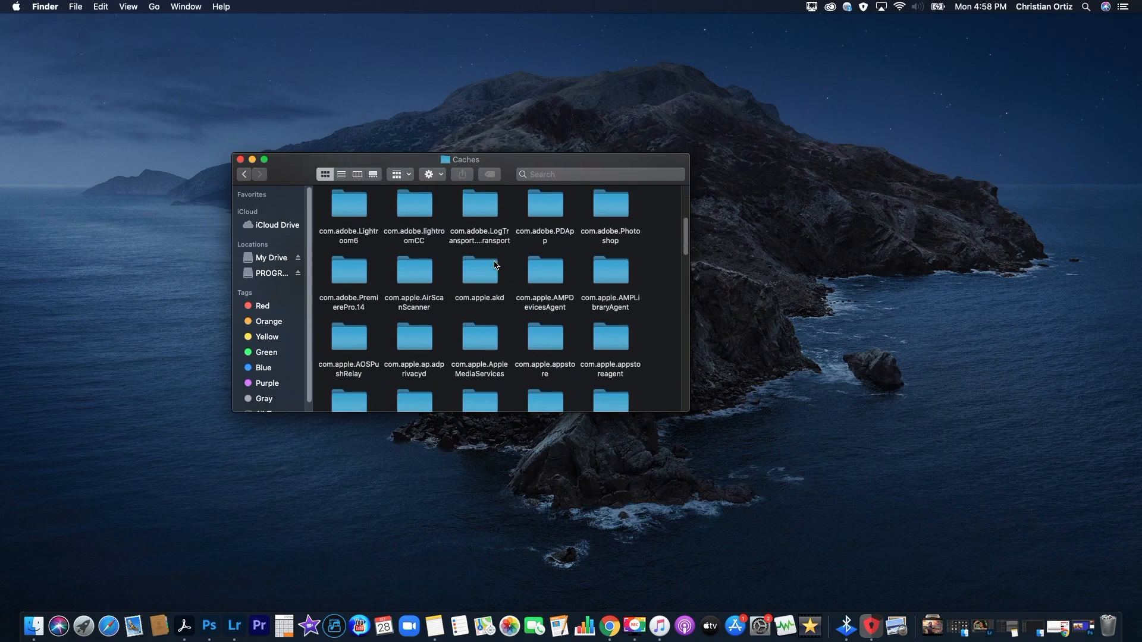
scroll(down, 3)
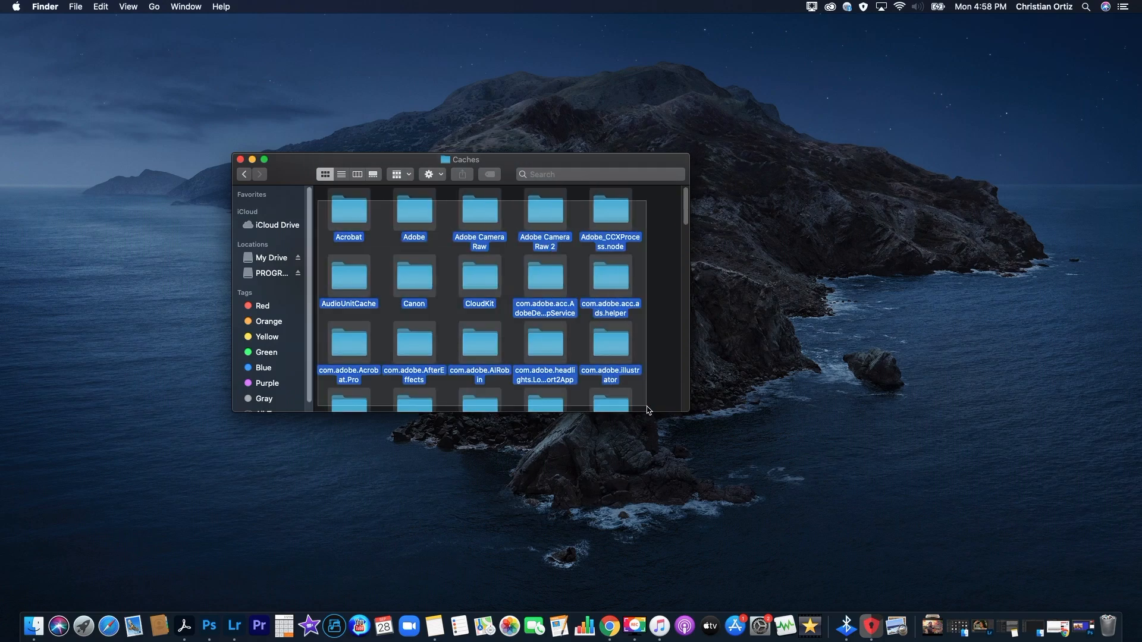
scroll(down, 3)
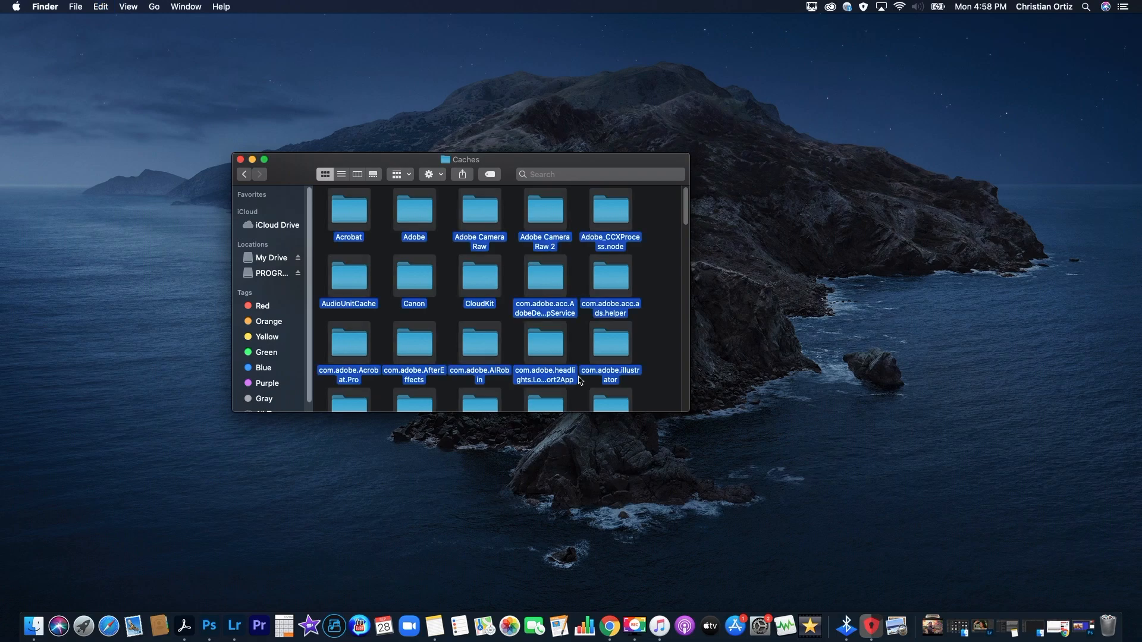
Move the selected cache items to Trash, then undo so all cache folders return
right_click(480, 211)
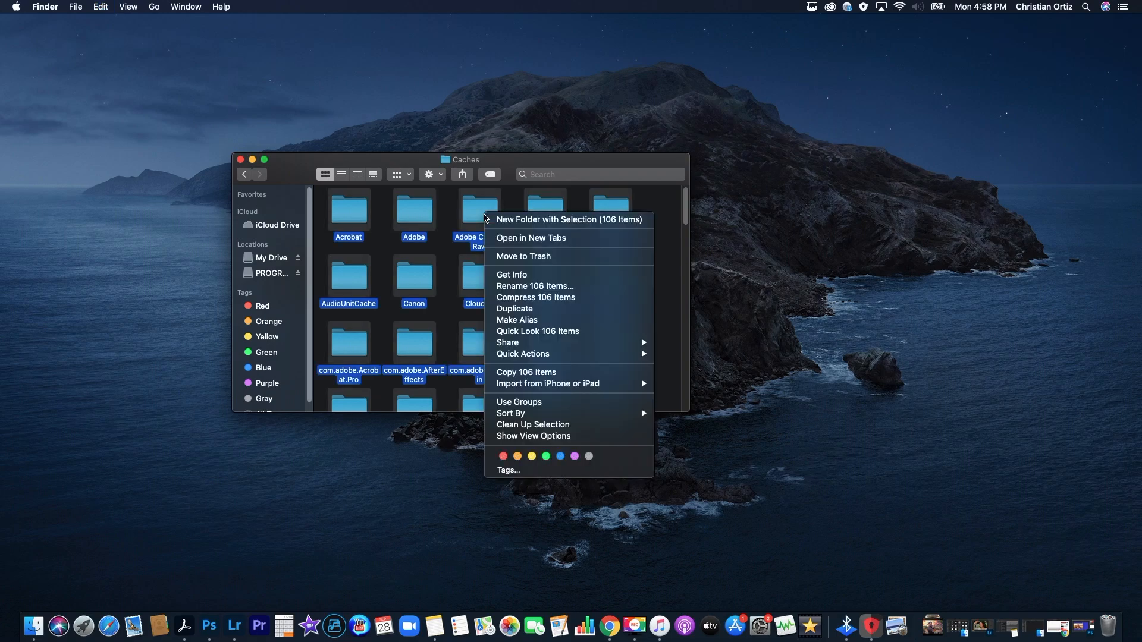
mouse_move(512, 275)
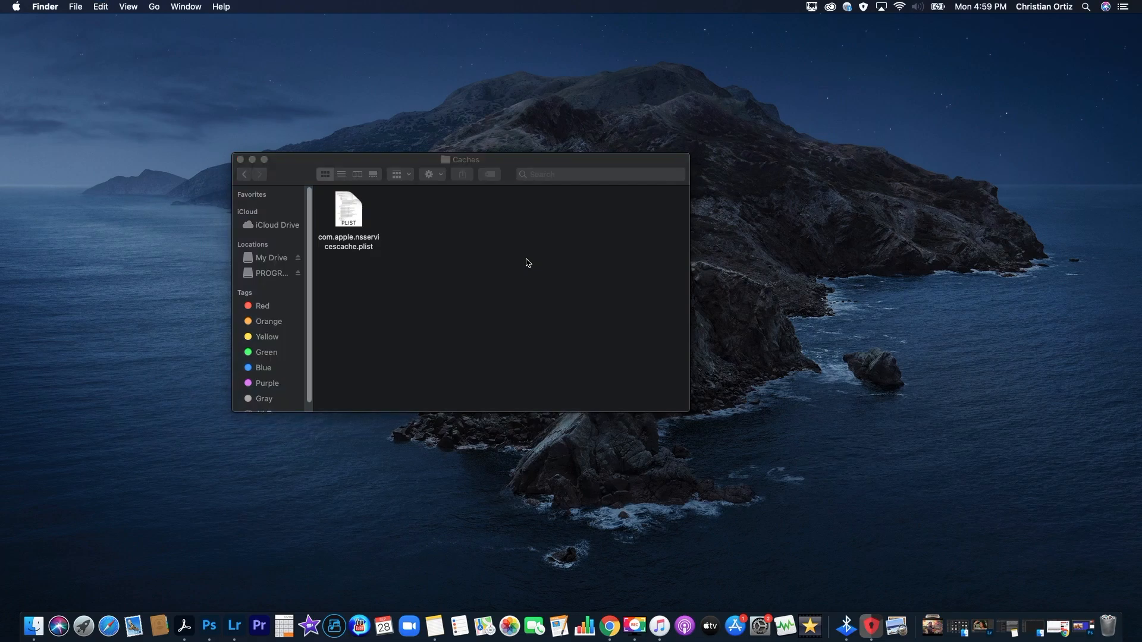
mouse_move(831, 403)
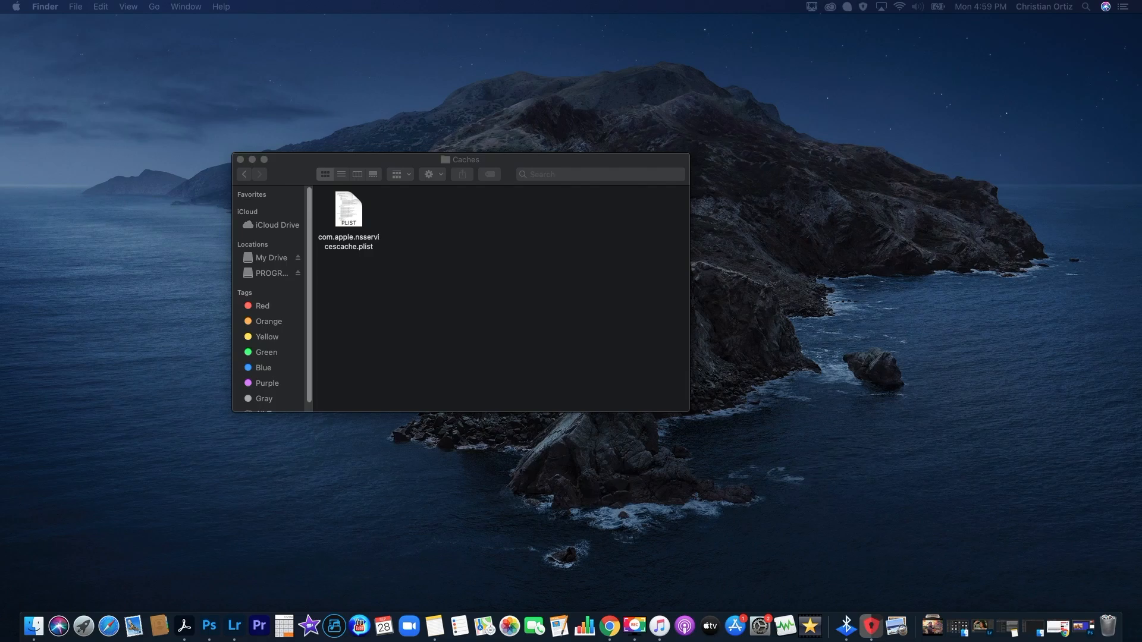
key(cmd+z)
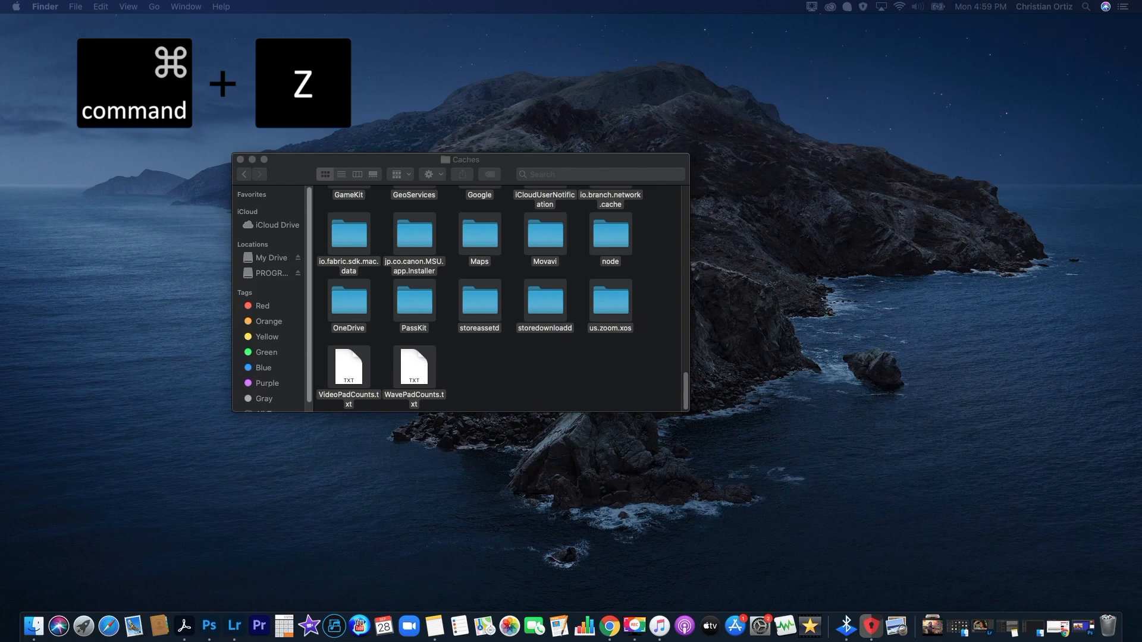
key(cmd+z)
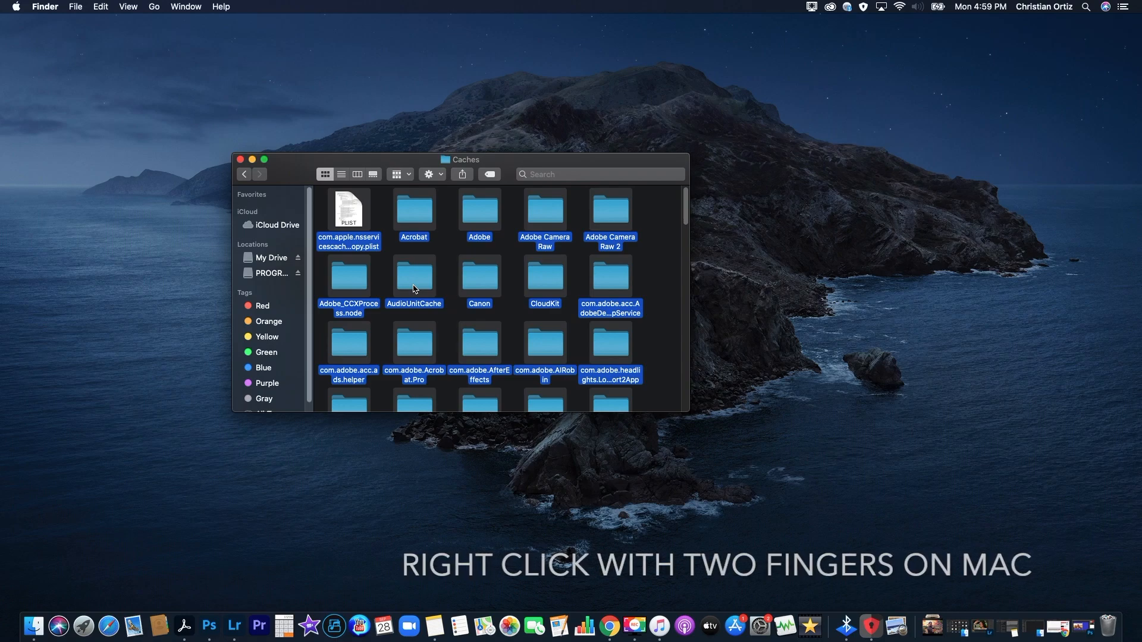
Show combined info for the 107 selected cache items, totalling 2.85 GB
right_click(414, 287)
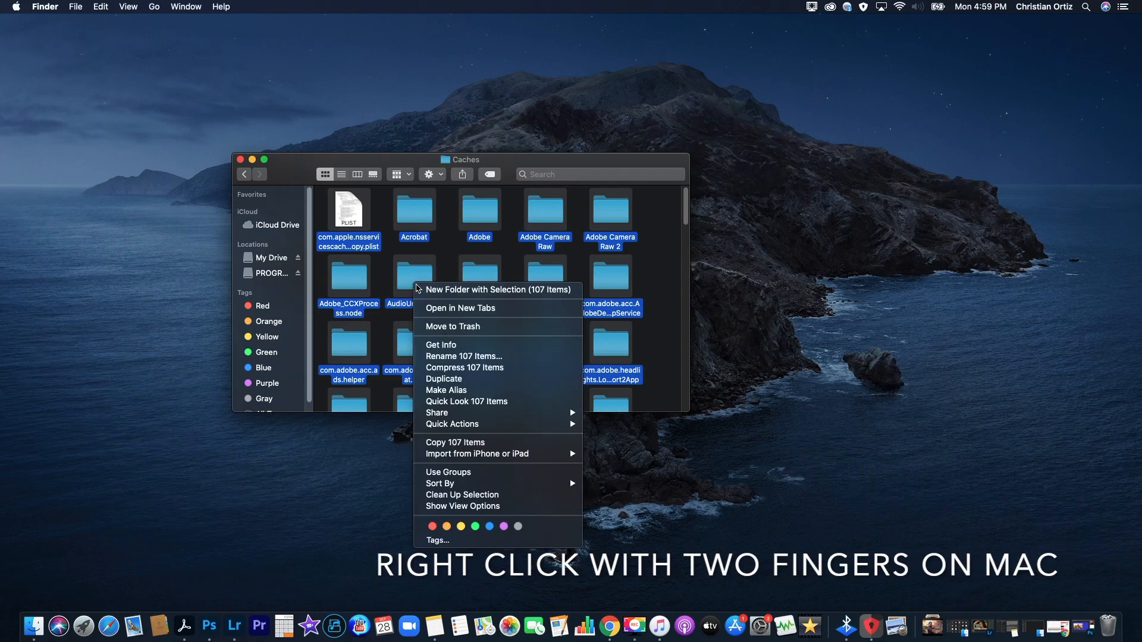
click(451, 348)
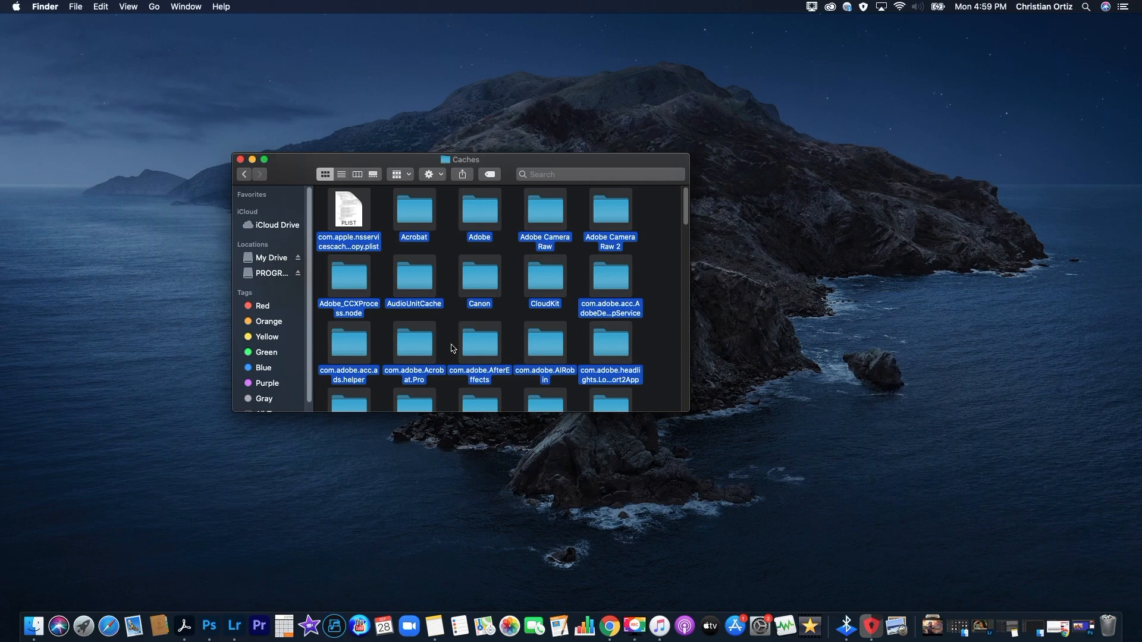
key(cmd+i)
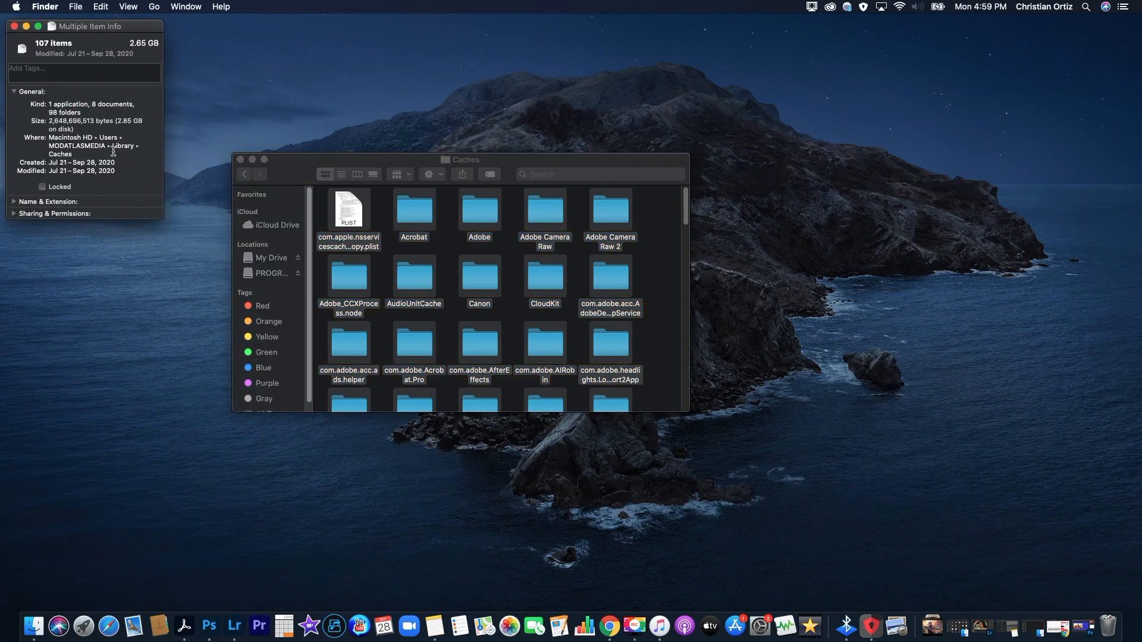
mouse_move(119, 117)
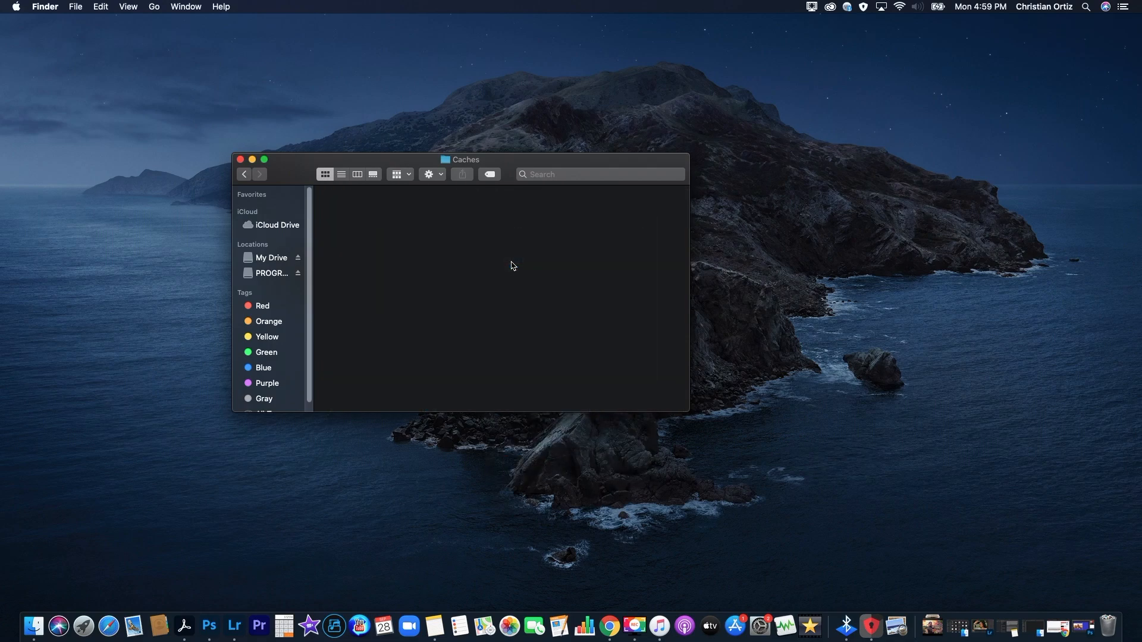
mouse_move(1071, 604)
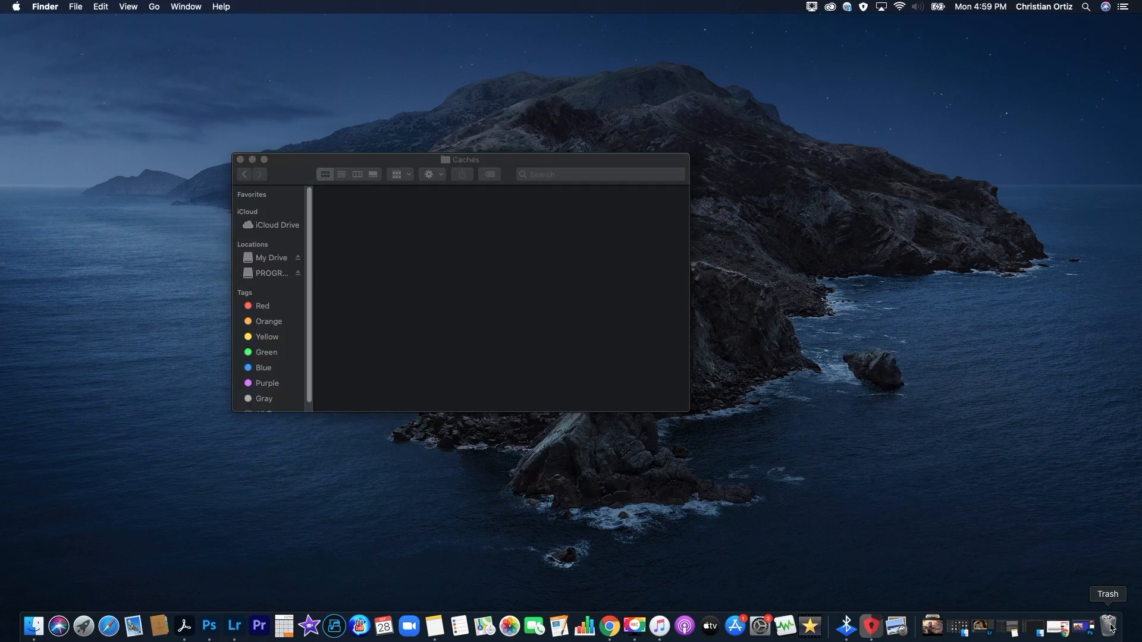
View the Trash holding the discarded cache folders and select everything in it
click(1107, 625)
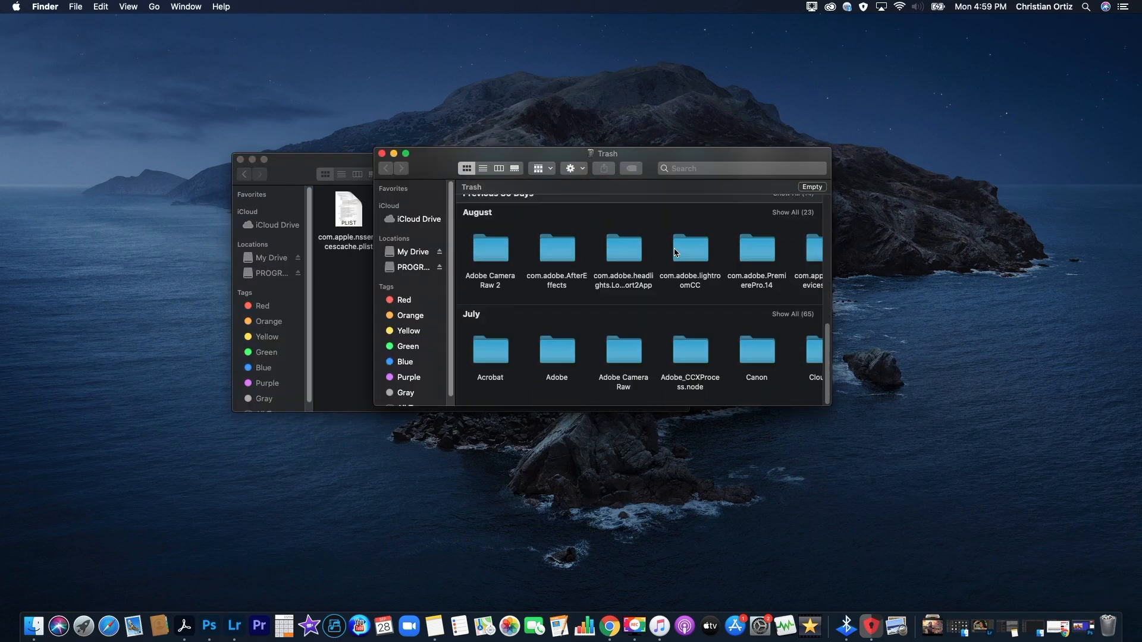
key(cmd+a)
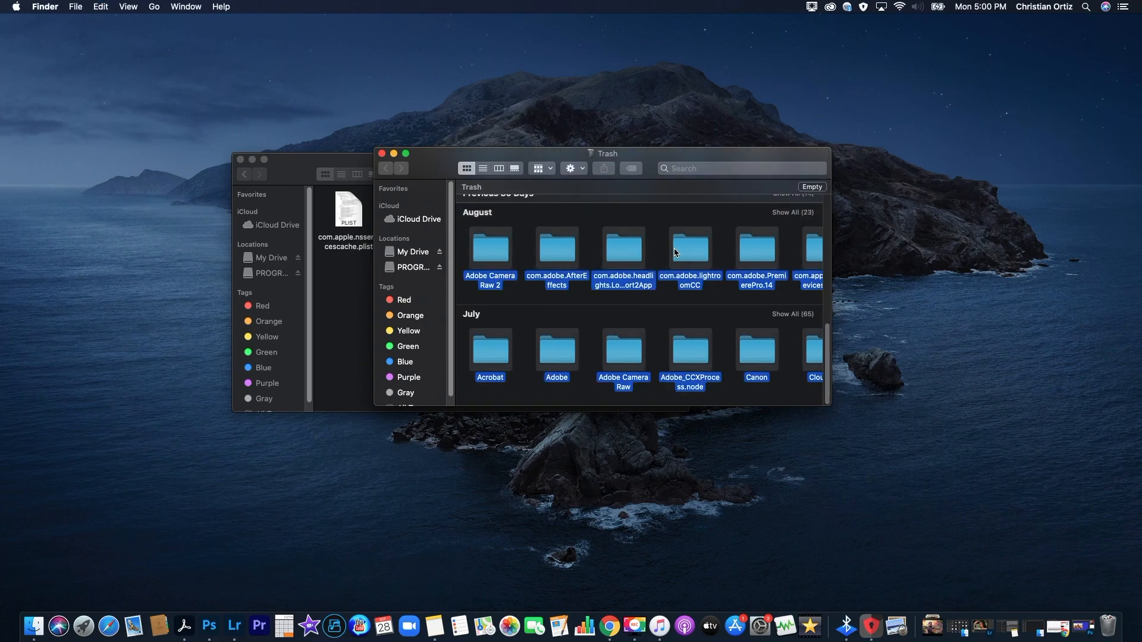